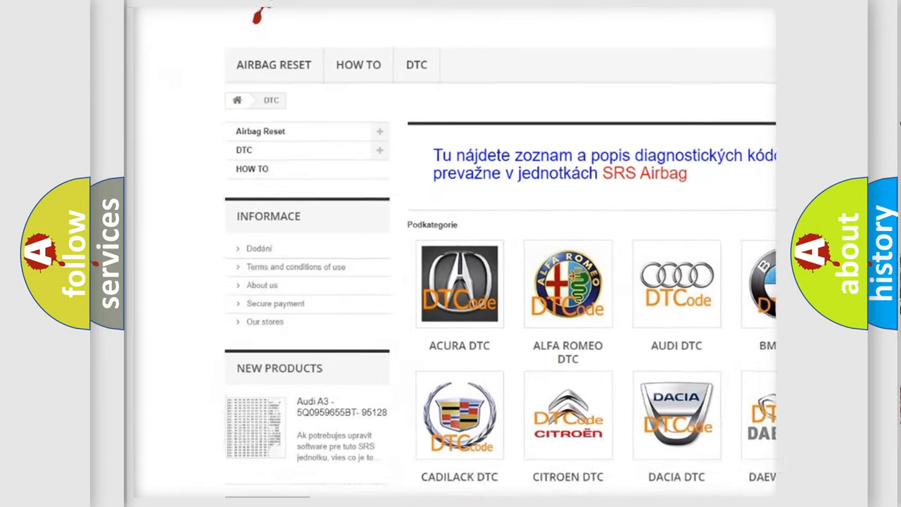
scroll("down", 3)
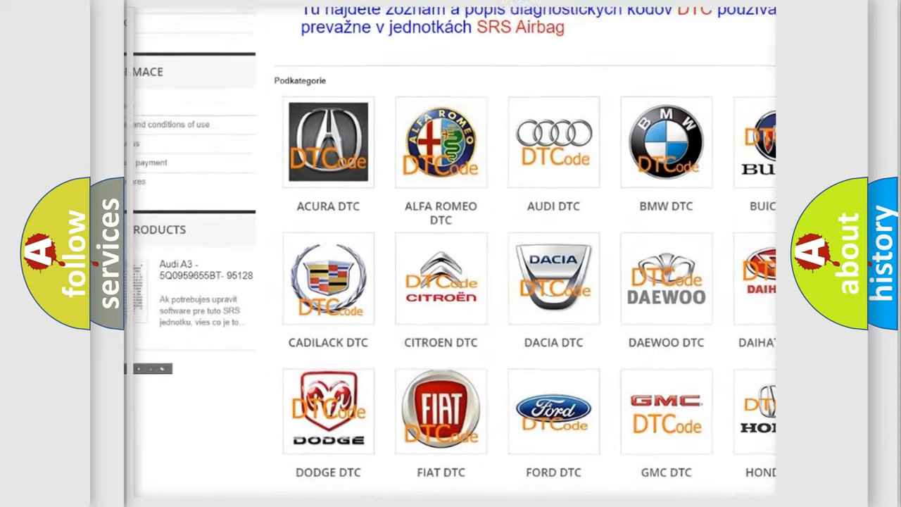
scroll("down", 3)
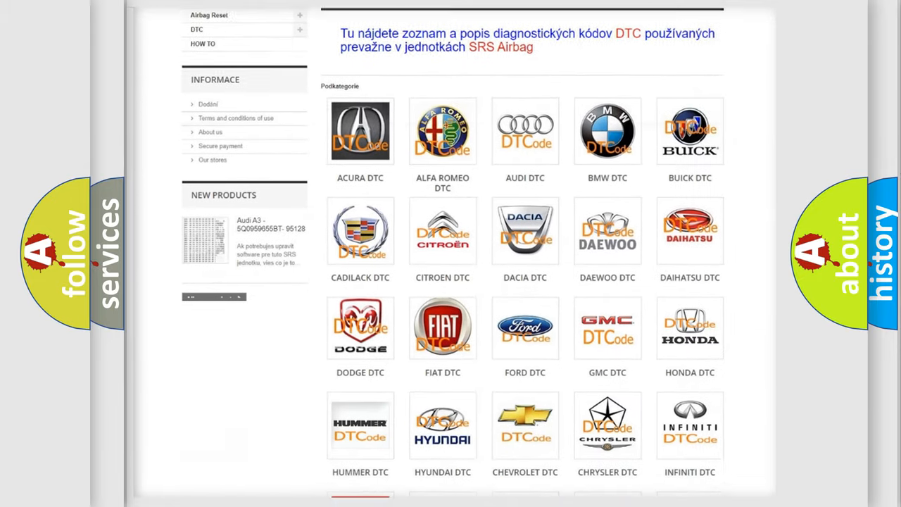
scroll("down", 3)
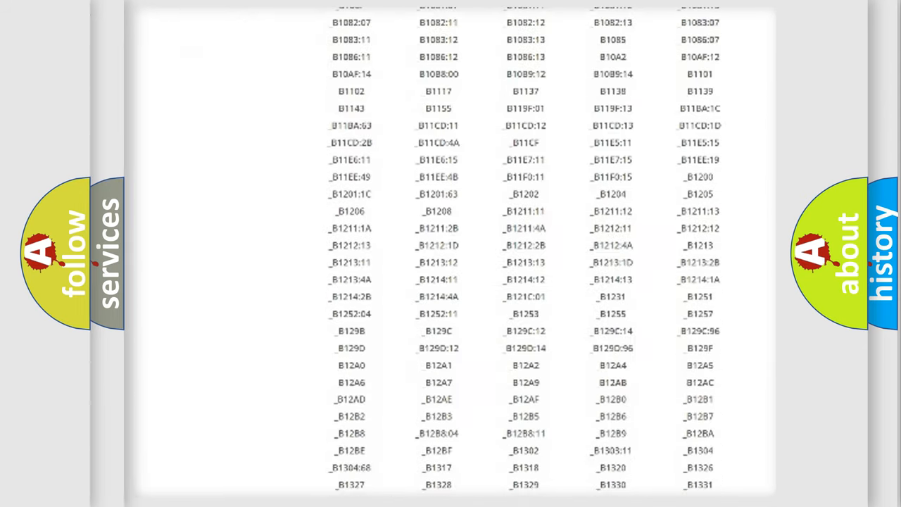
scroll("down", 3)
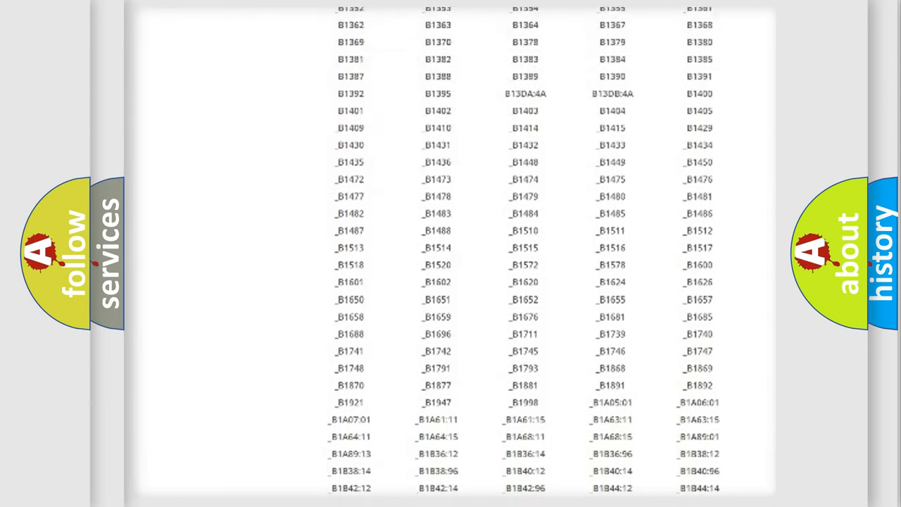
scroll("up", 3)
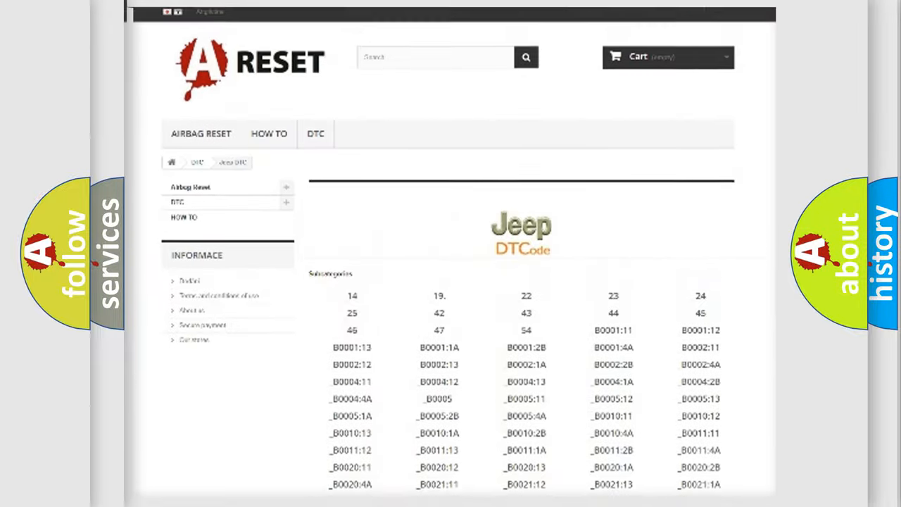